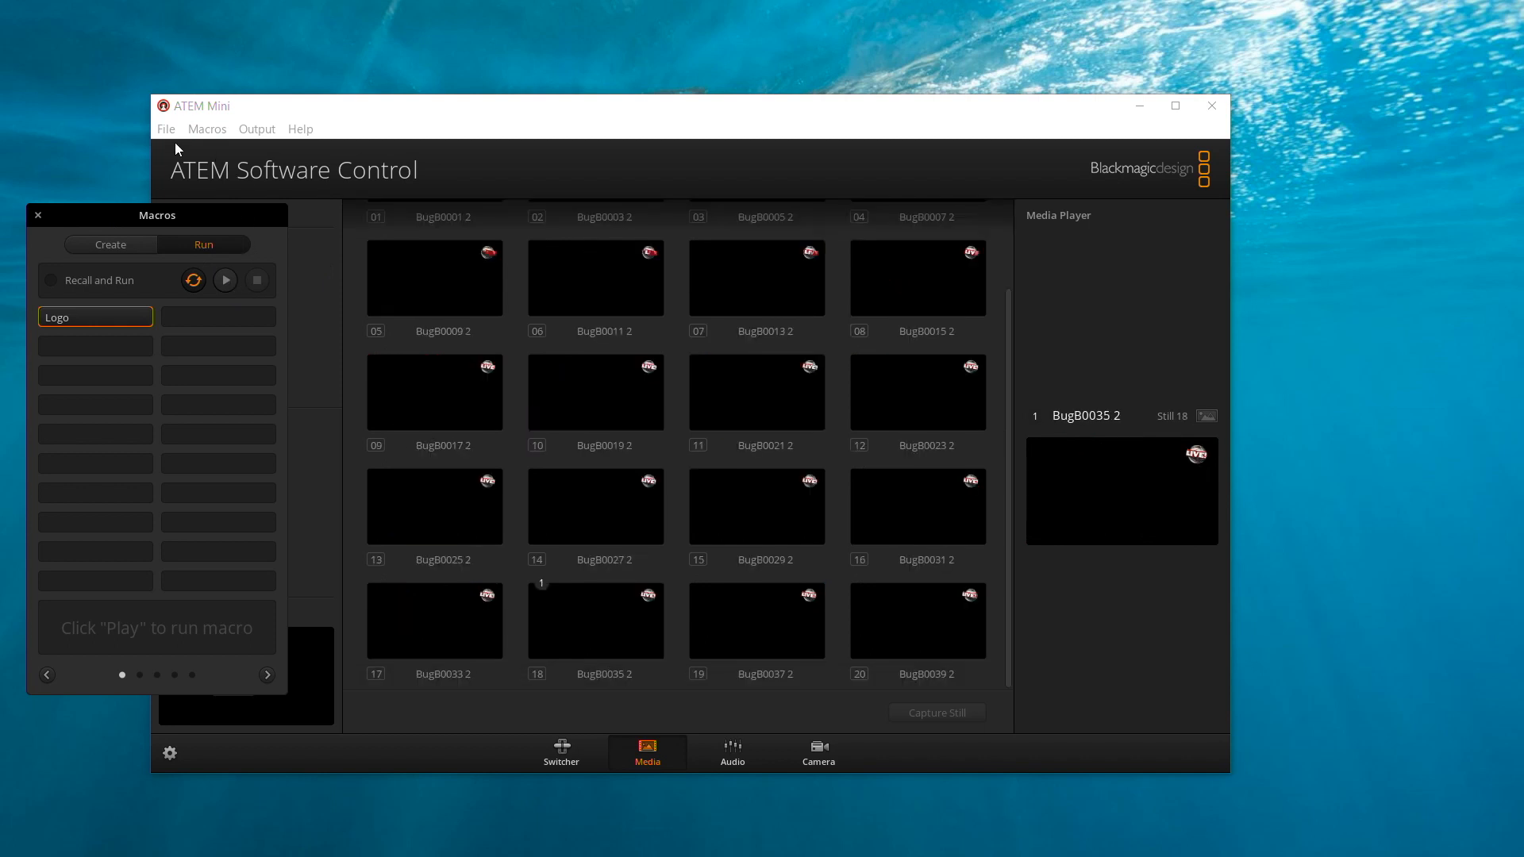
- Save the current switcher state with its Bug stills media pool as a new XML file
click(165, 129)
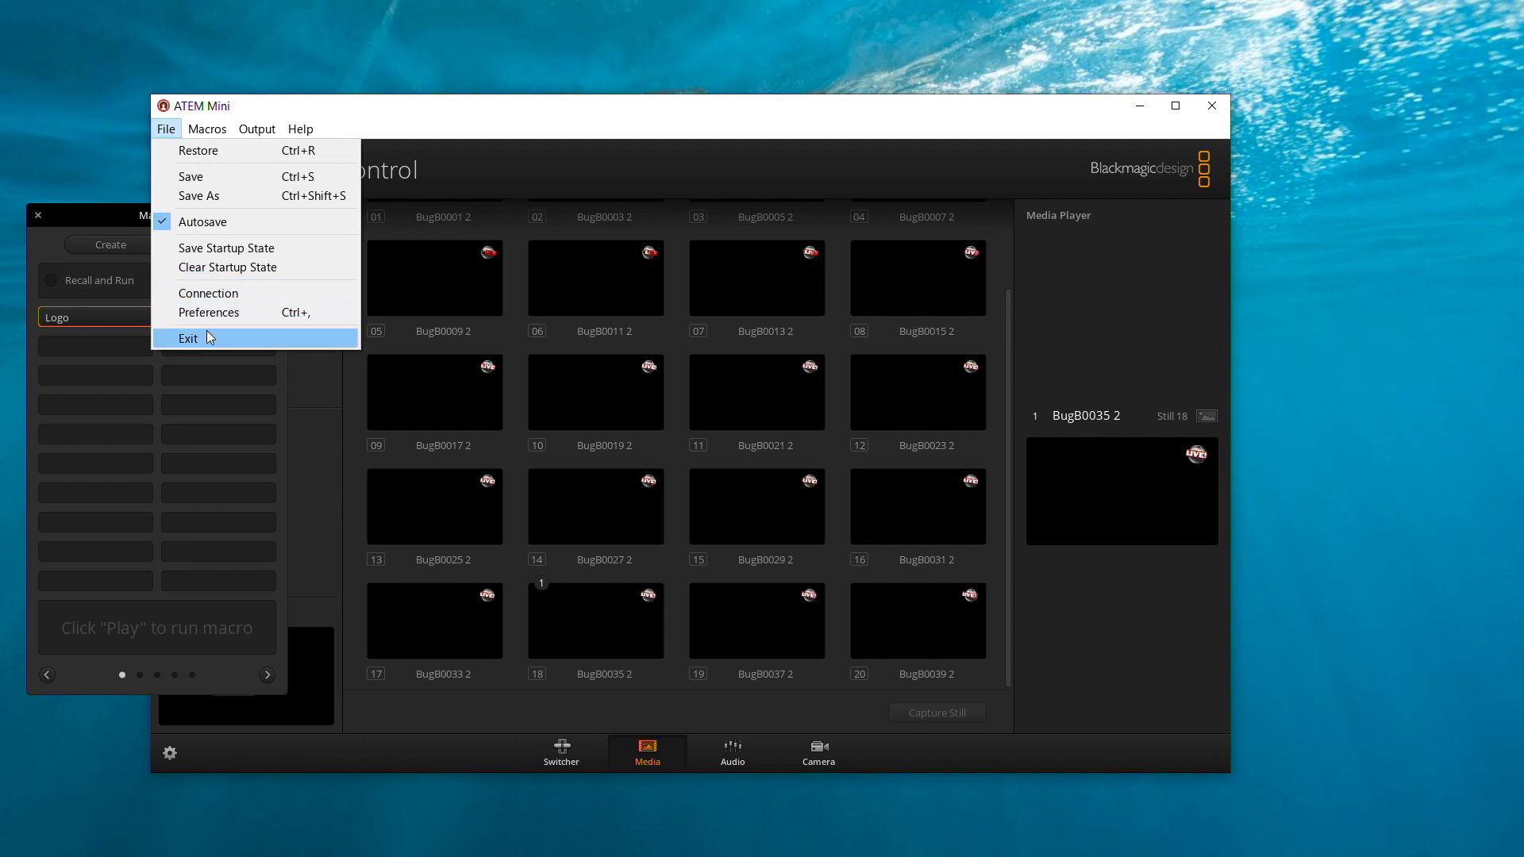
mouse_move(205, 195)
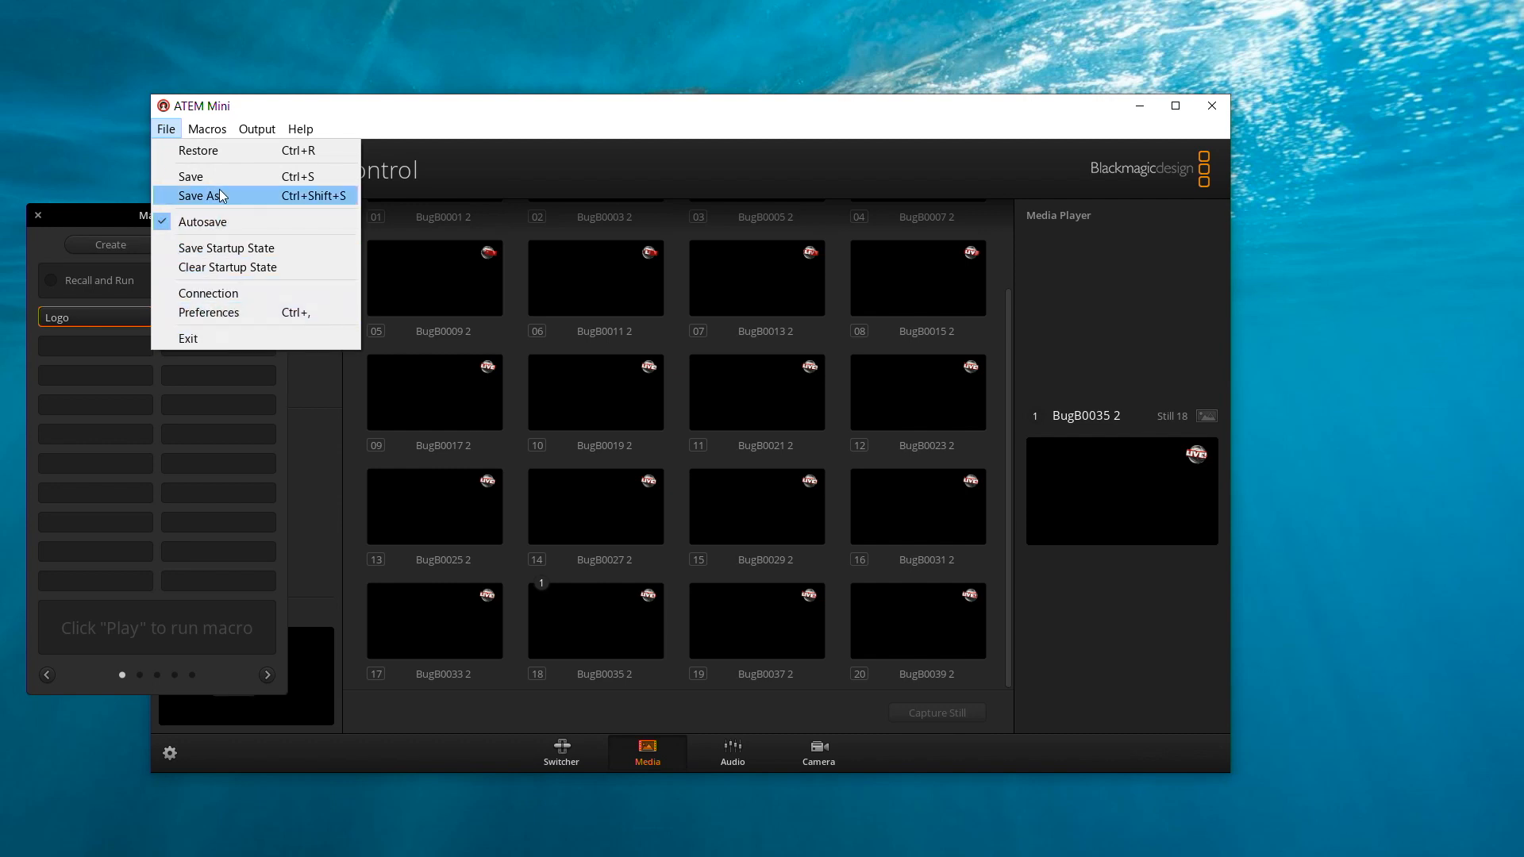
click(202, 196)
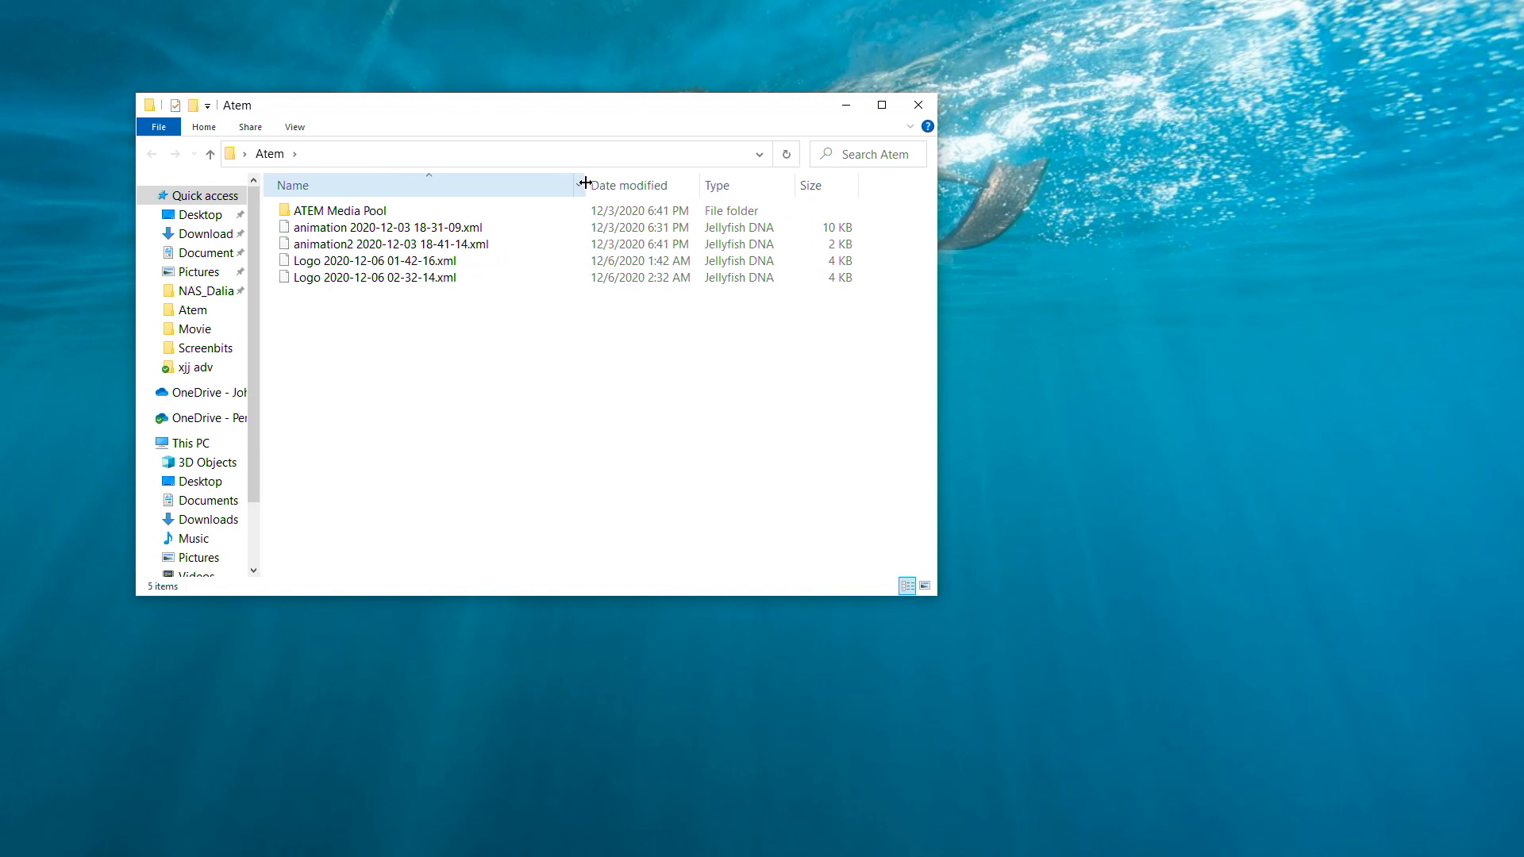
- Browse the ATEM Media Pool folder in Atem to see the saved Bug PNG stills
double_click(339, 209)
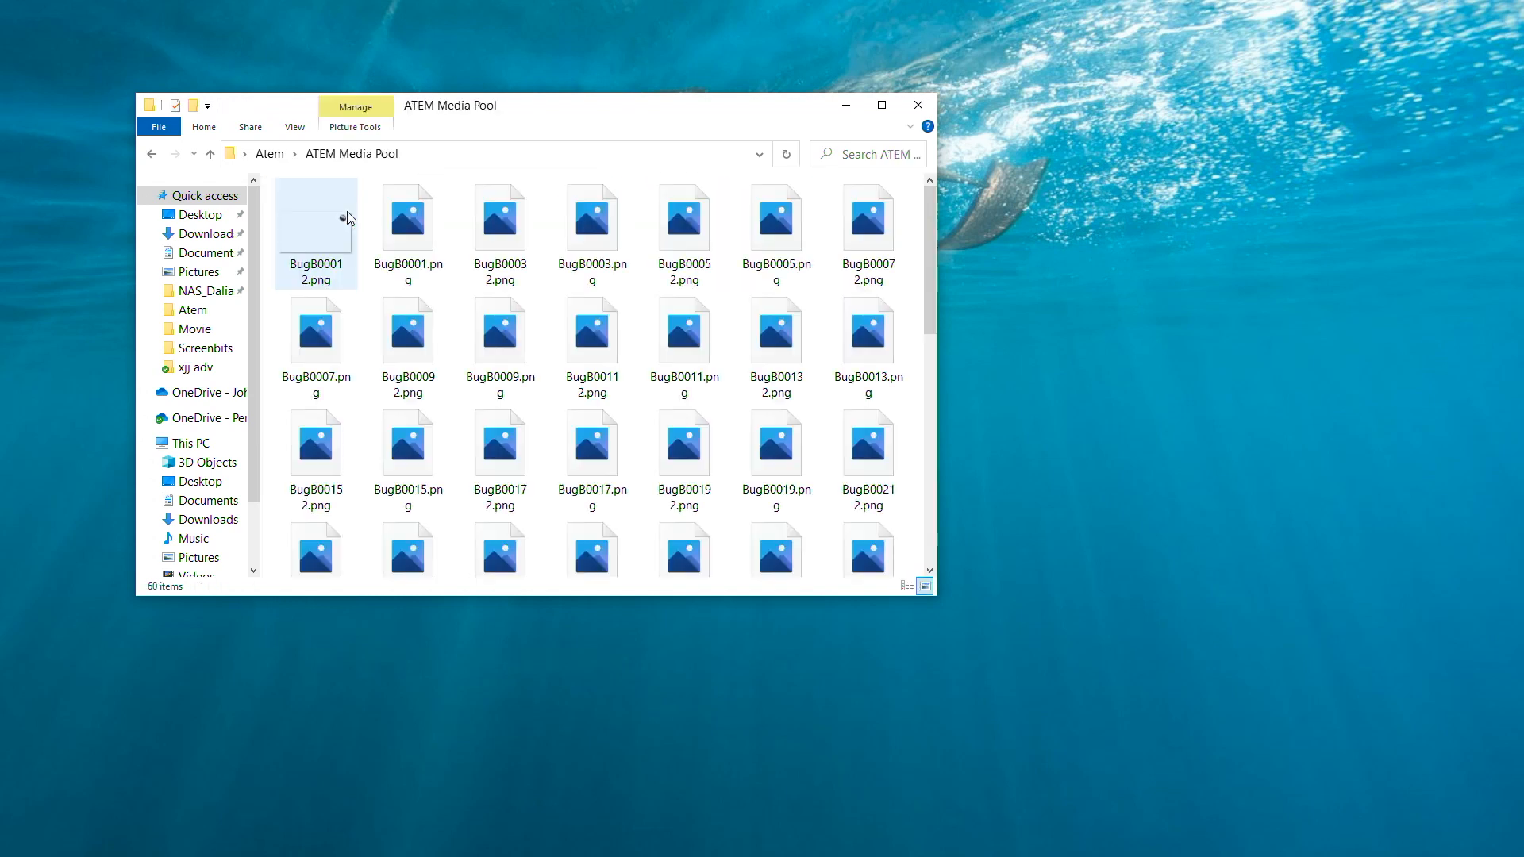
scroll(down, 3)
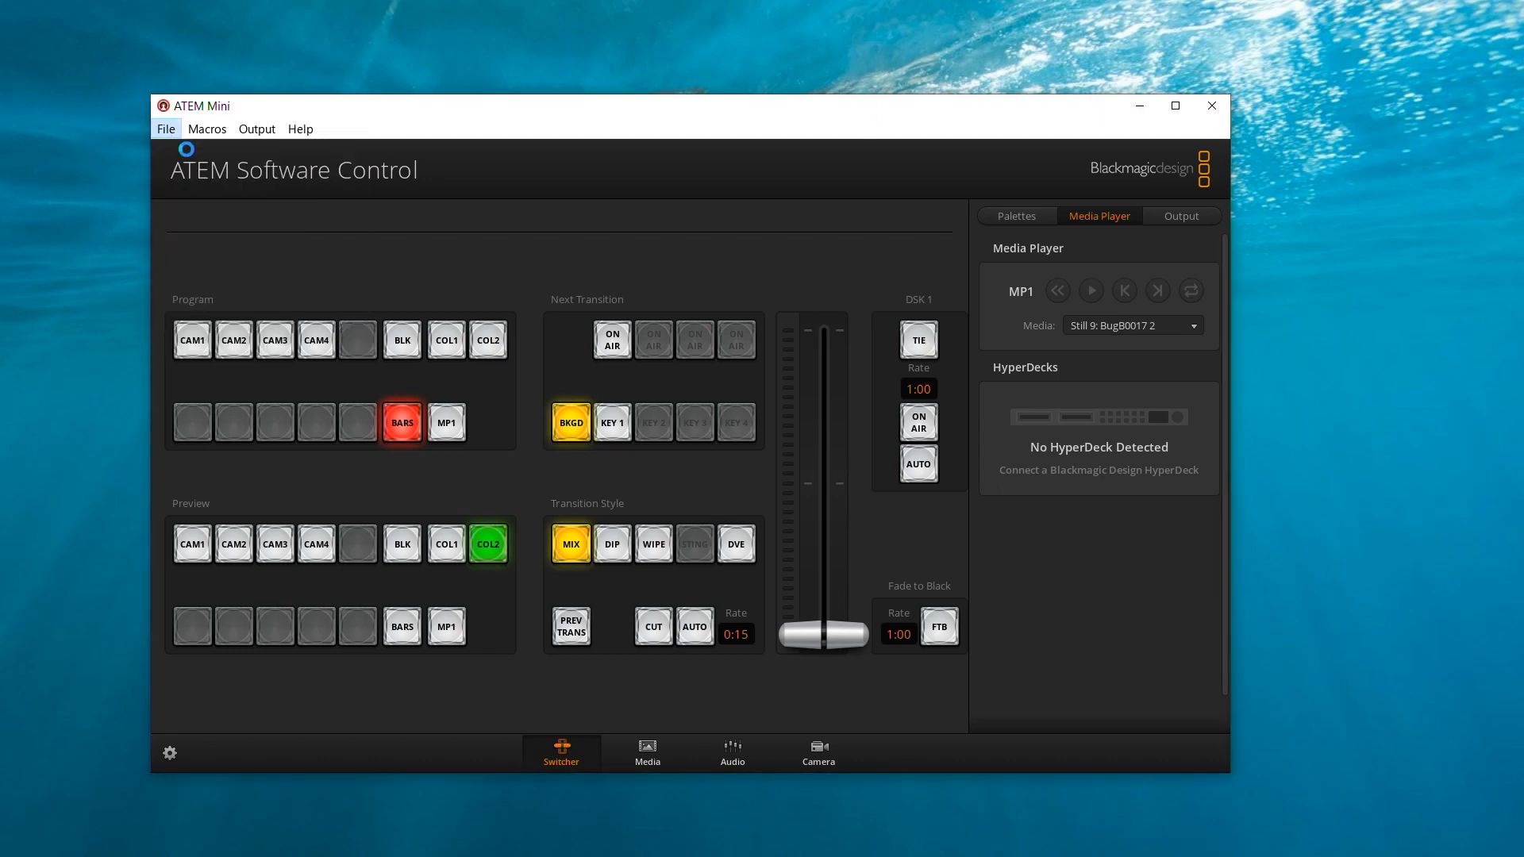
- Restore only the Media Pool from the saved XML state file
click(166, 129)
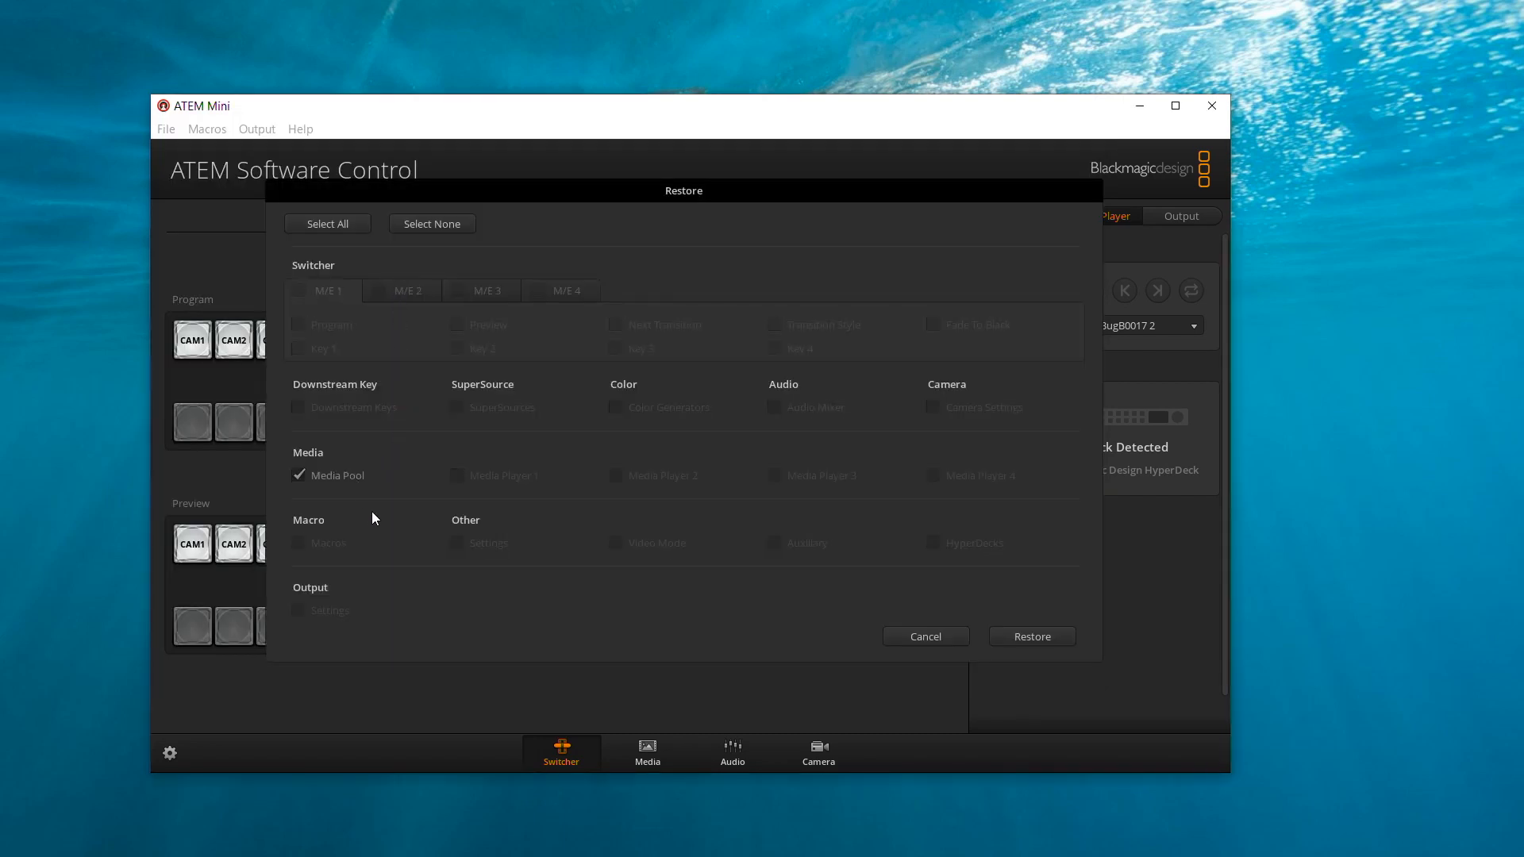
mouse_move(731, 738)
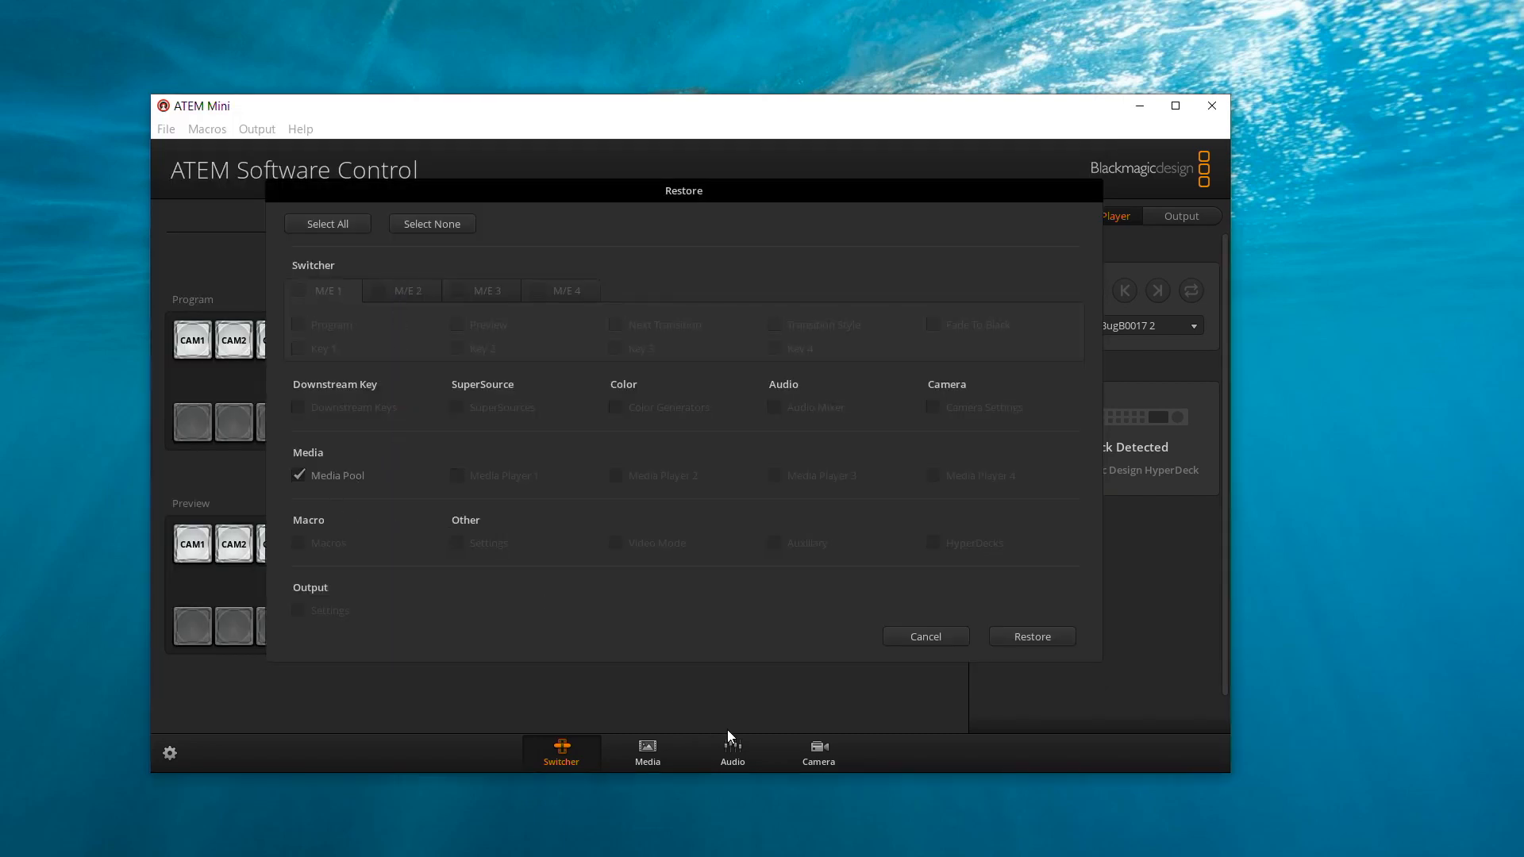
mouse_move(339, 500)
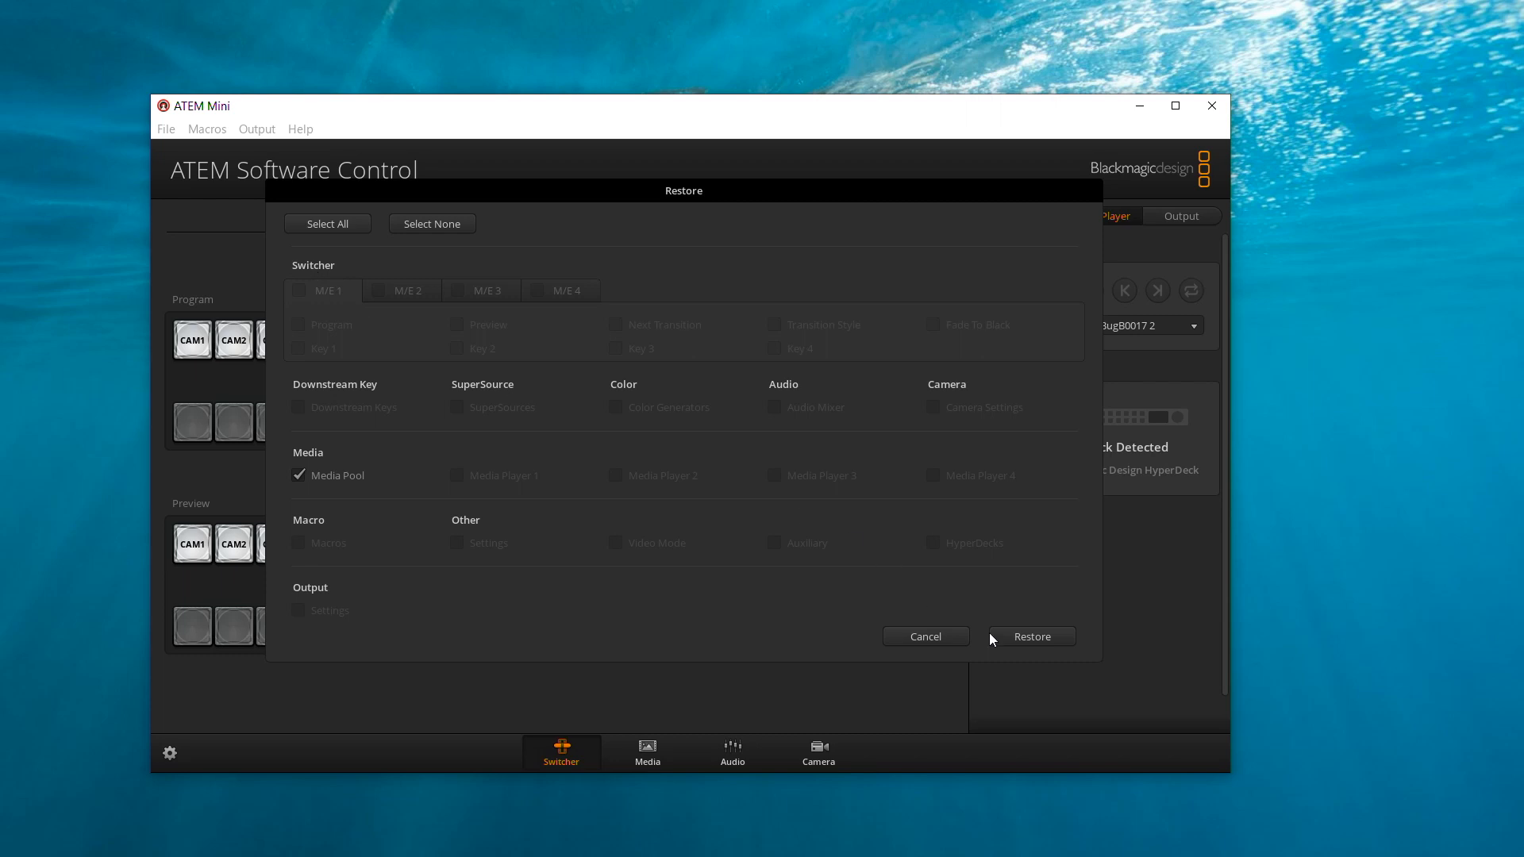
click(1030, 637)
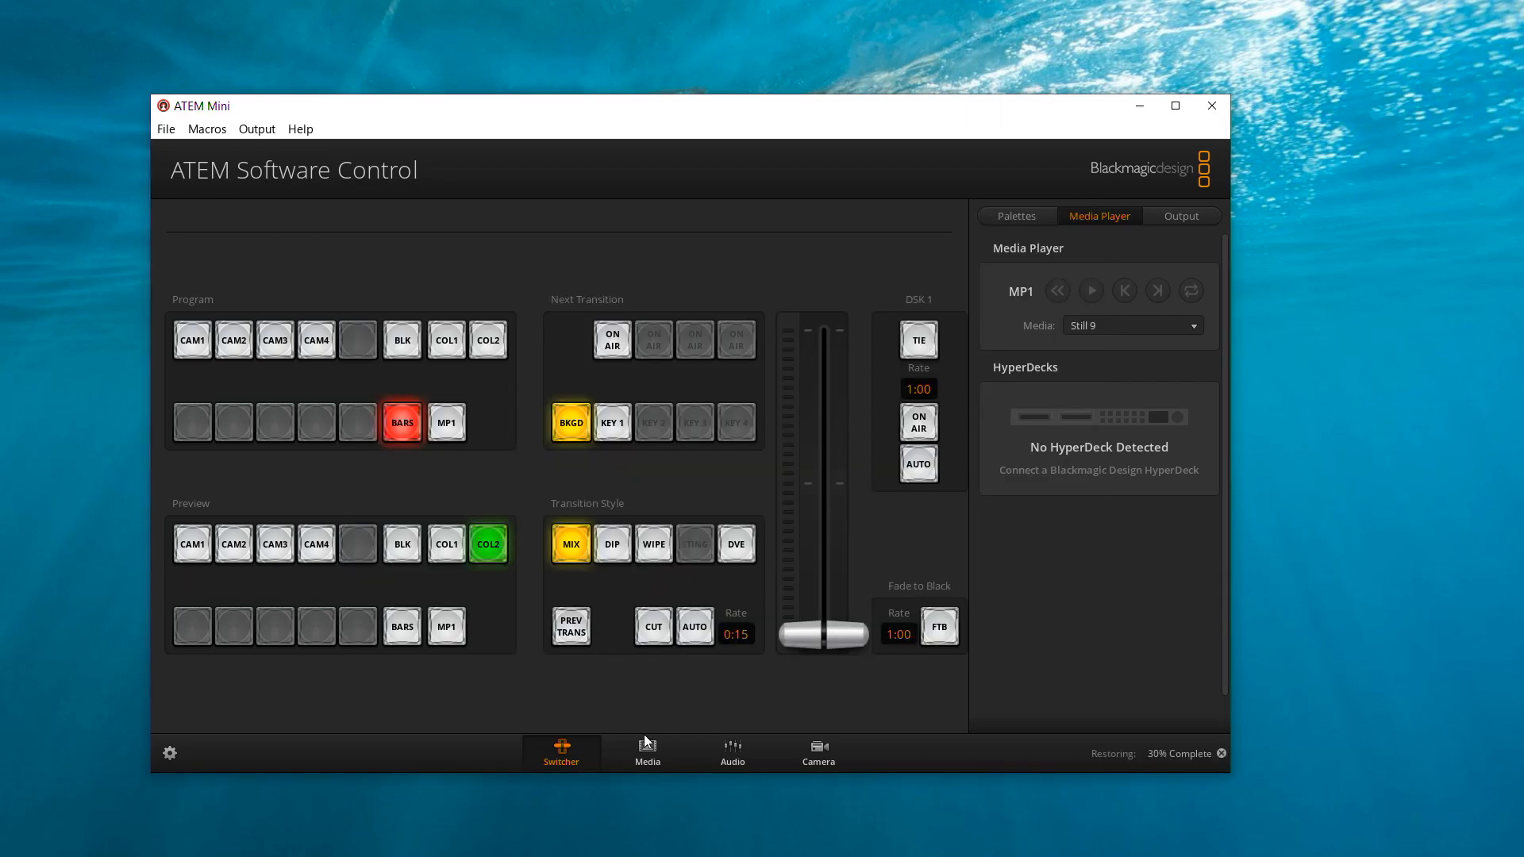
- View the Stills pool now holding the restored ComingUp animation frames
click(646, 748)
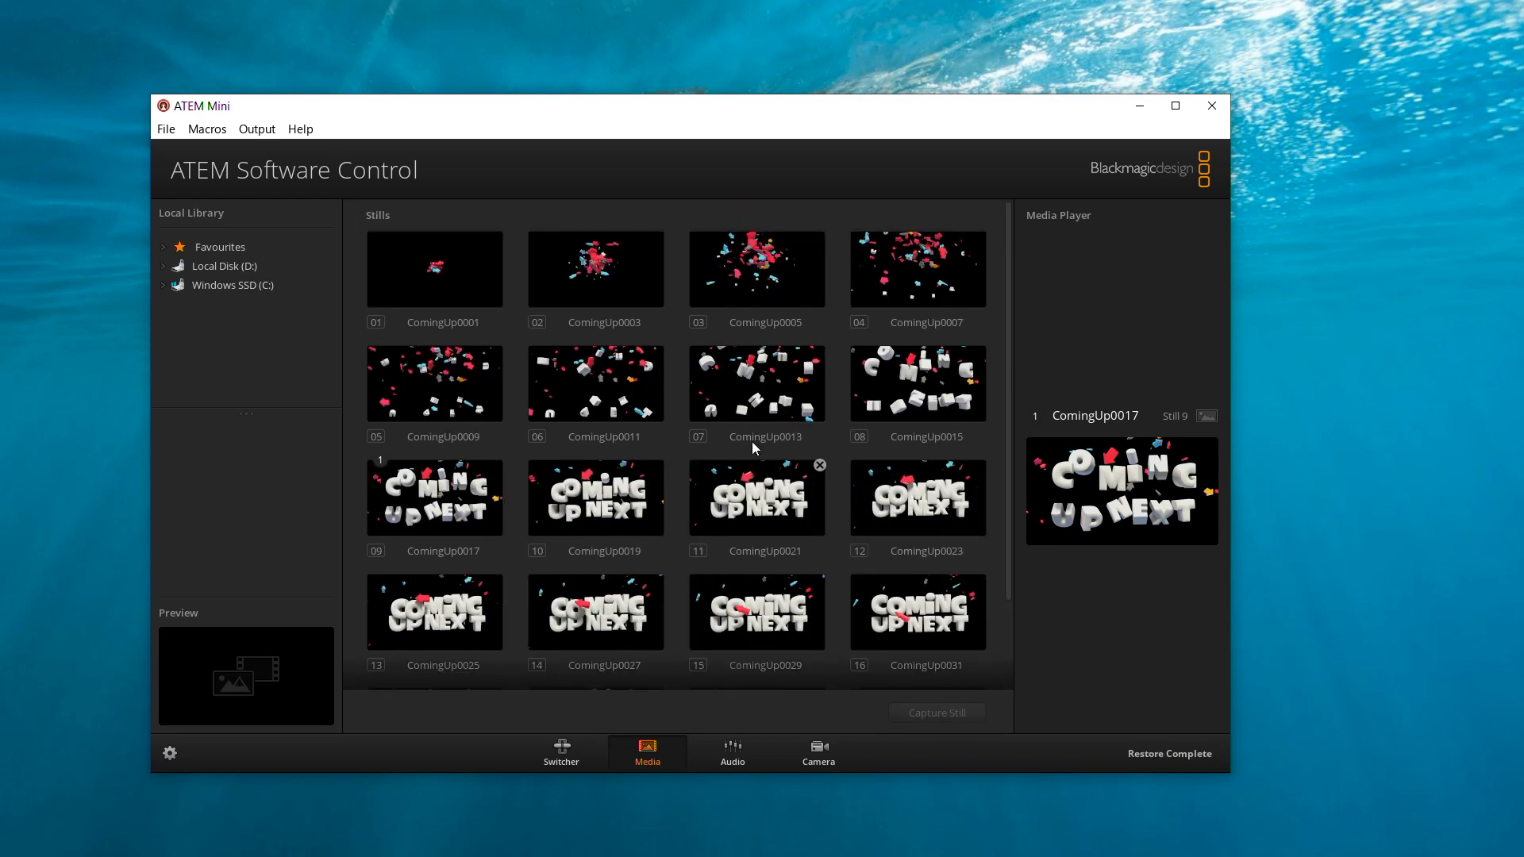
- Run the Logo macro from the Macros panel's Run page
click(207, 129)
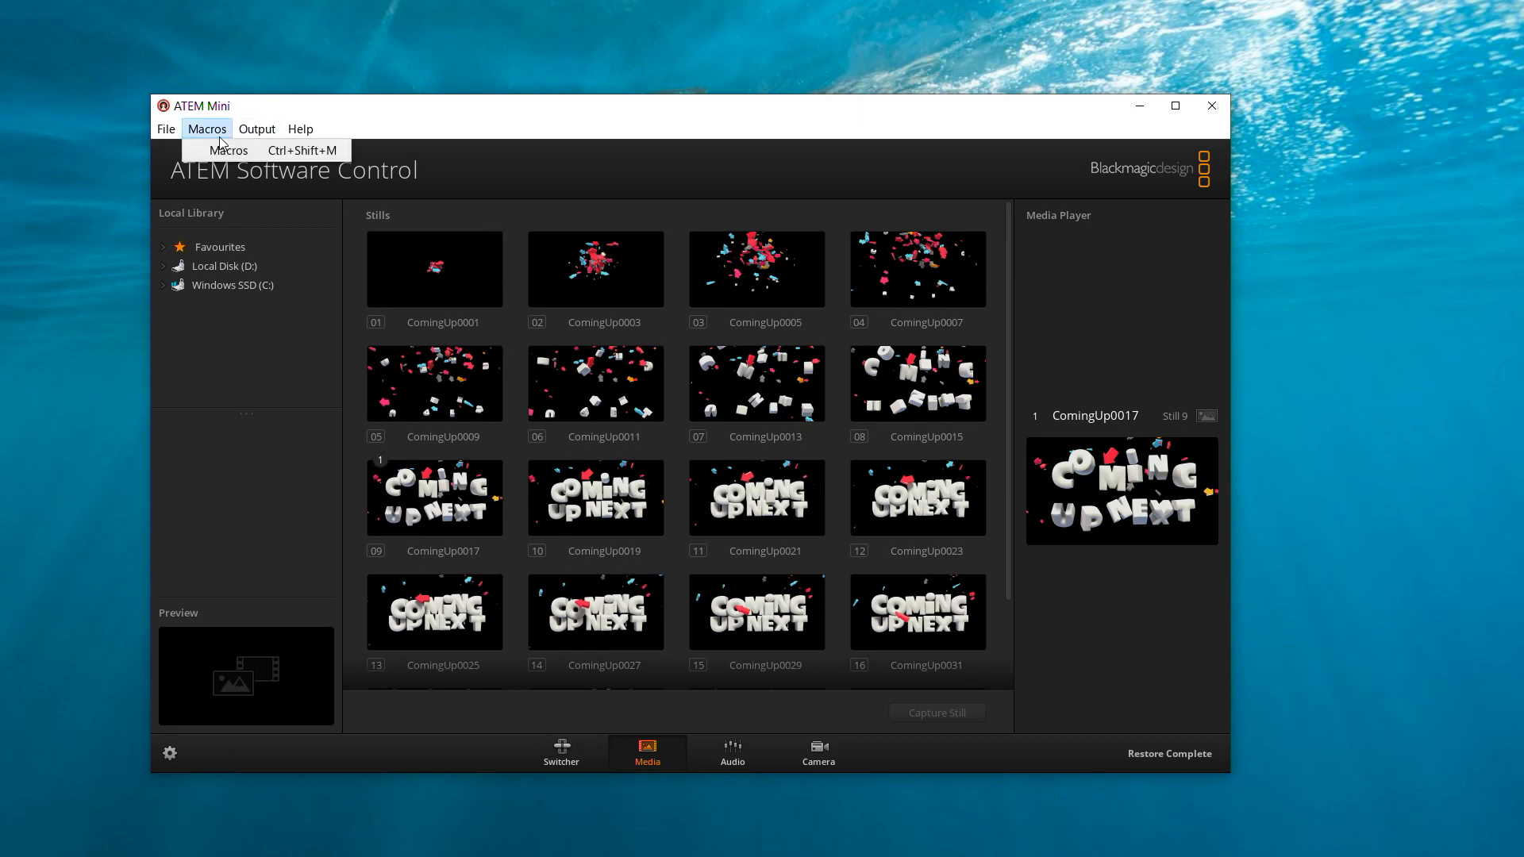
click(227, 149)
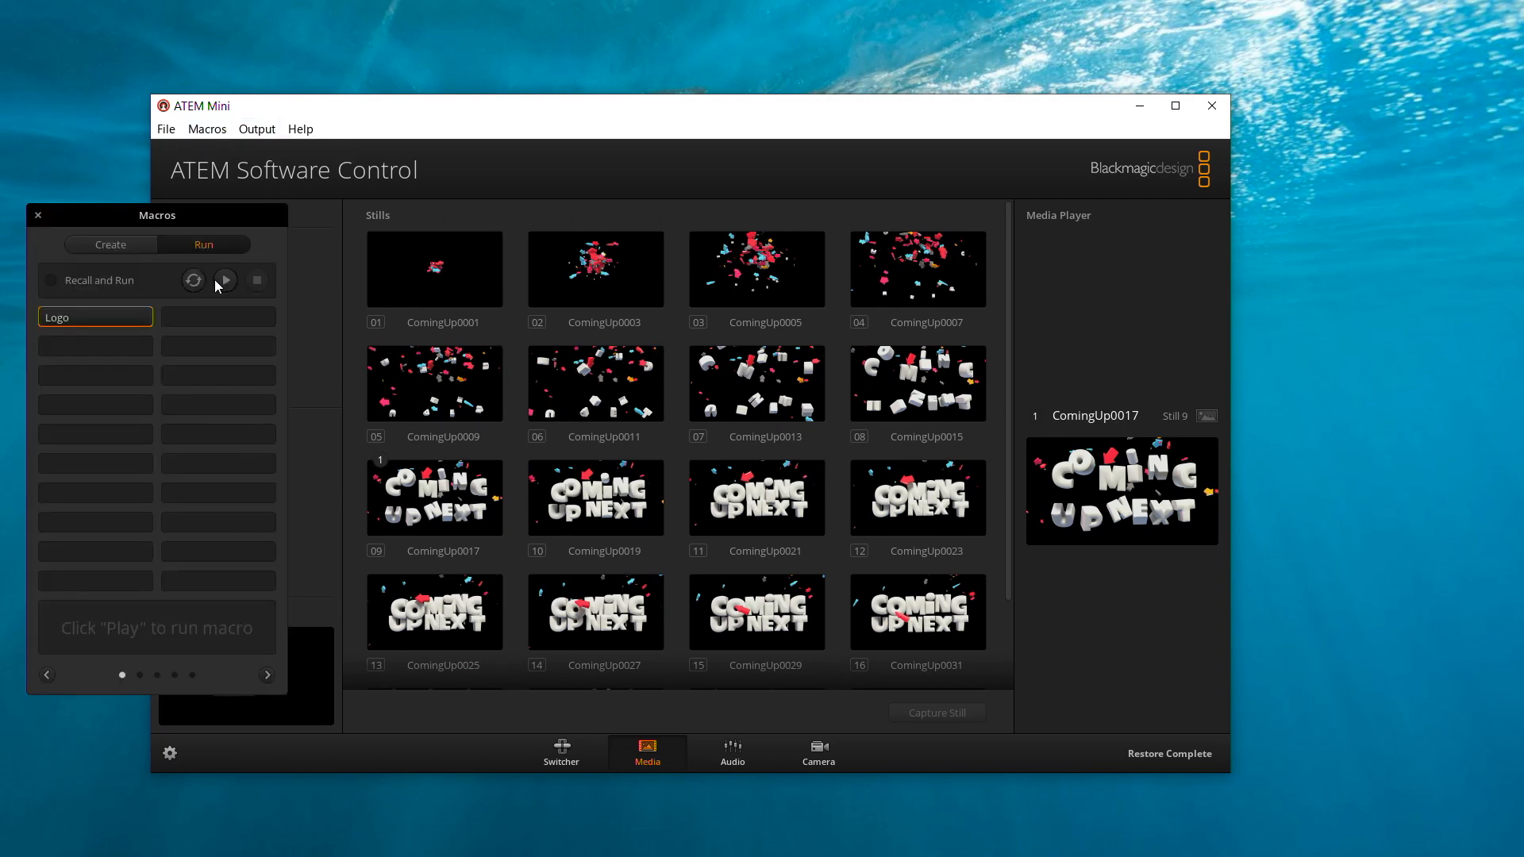
click(224, 281)
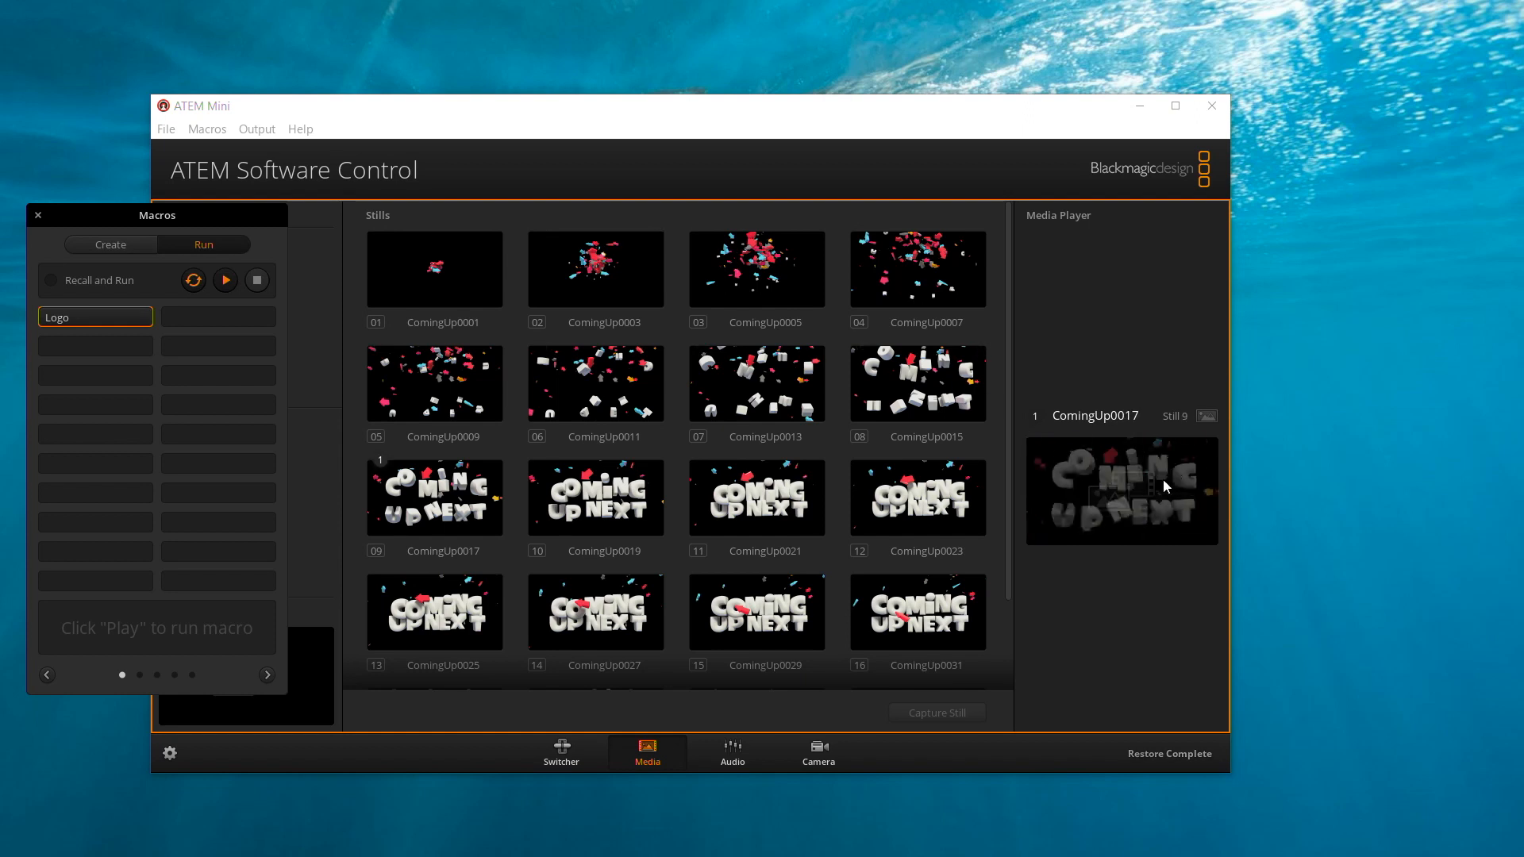